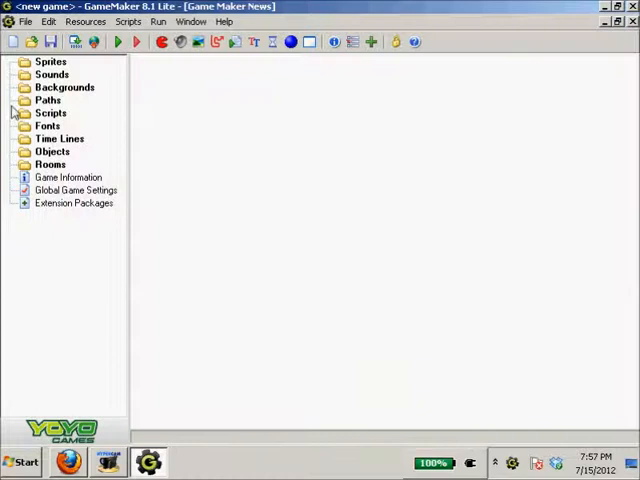
Reopen the recent Tut.gm81 game from Recent Files, then head to the Start menu
left_click(24, 20)
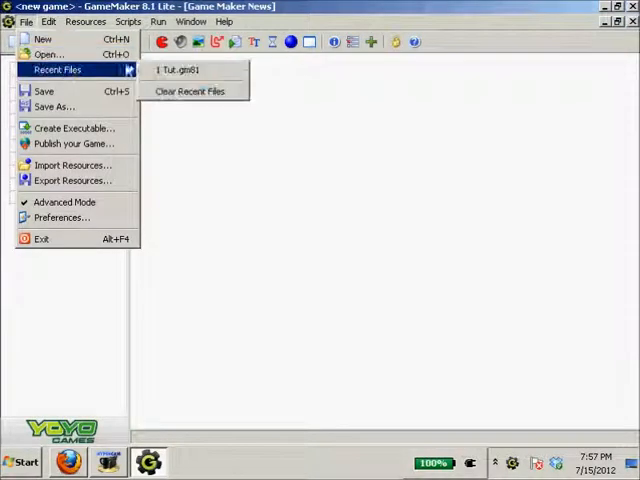
left_click(178, 68)
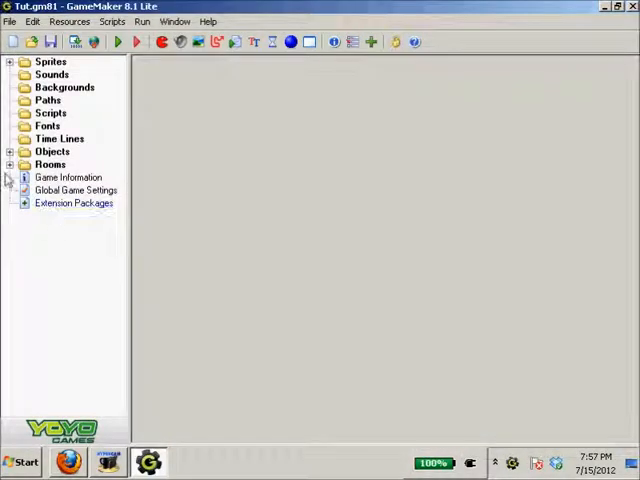
left_click(22, 460)
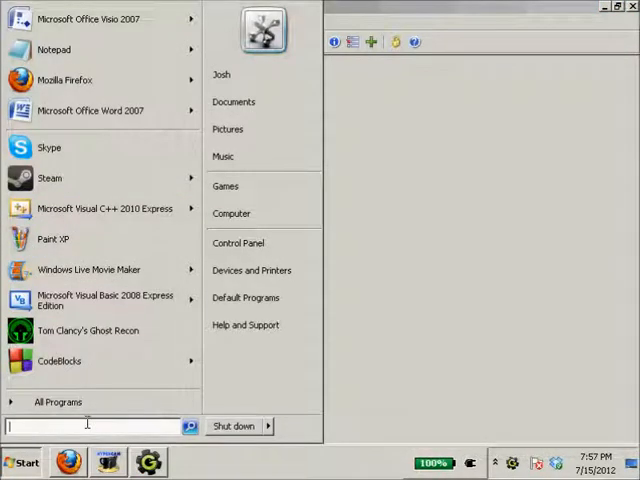
Launch Audacity from a Start search for 'Audac' and dismiss the welcome help
type("Audac")
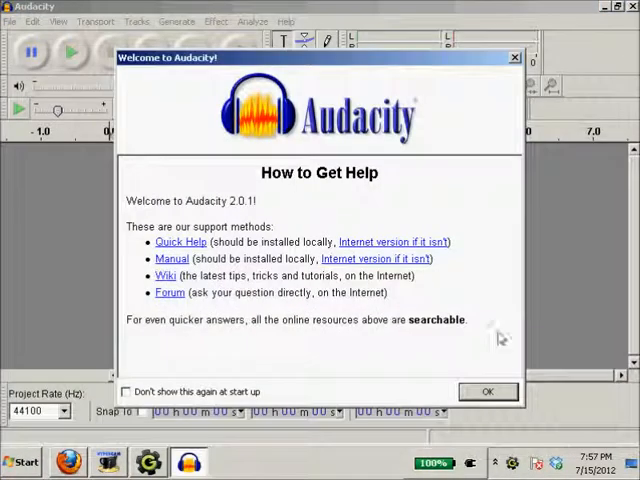
left_click(488, 392)
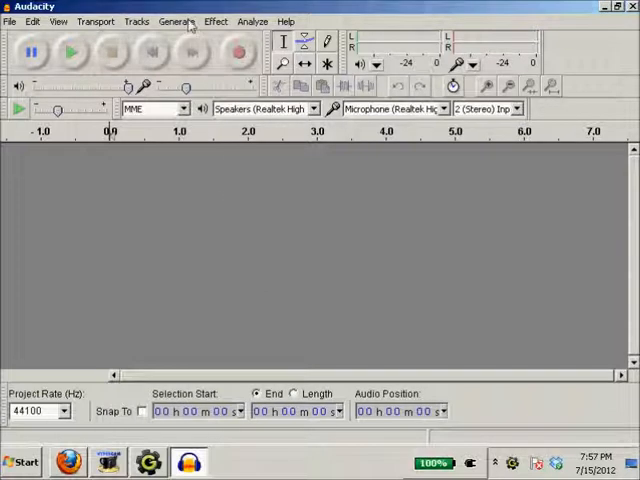
left_click(176, 20)
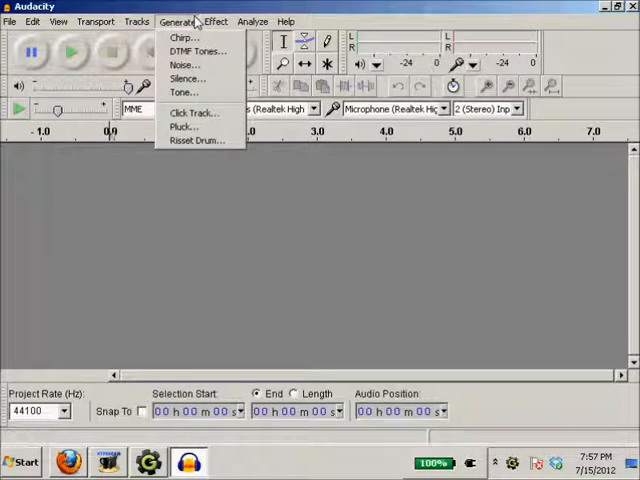
mouse_move(188, 80)
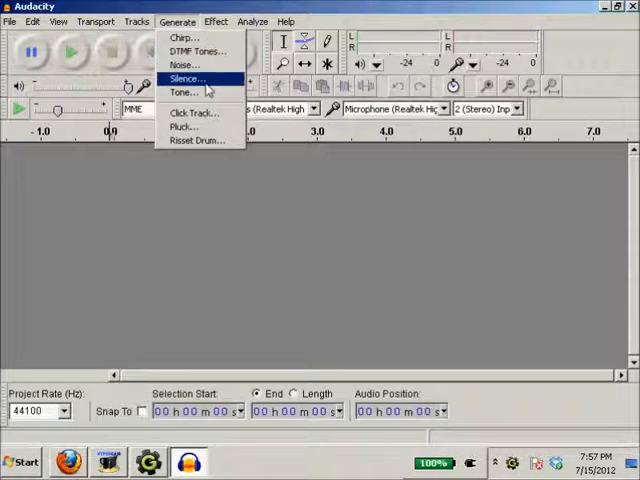
mouse_move(184, 128)
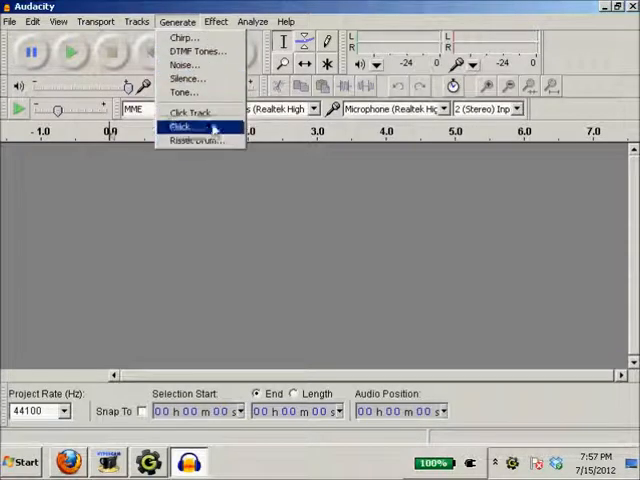
left_click(184, 36)
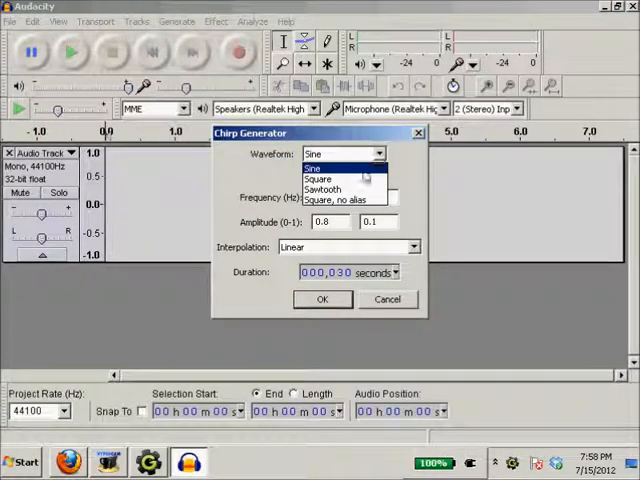
left_click(312, 168)
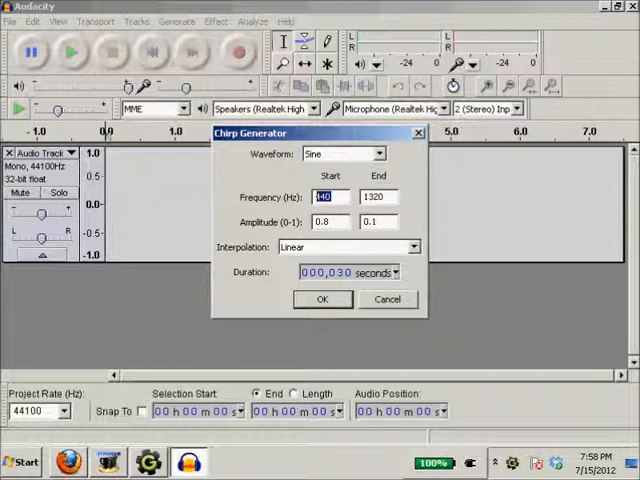
left_click(322, 300)
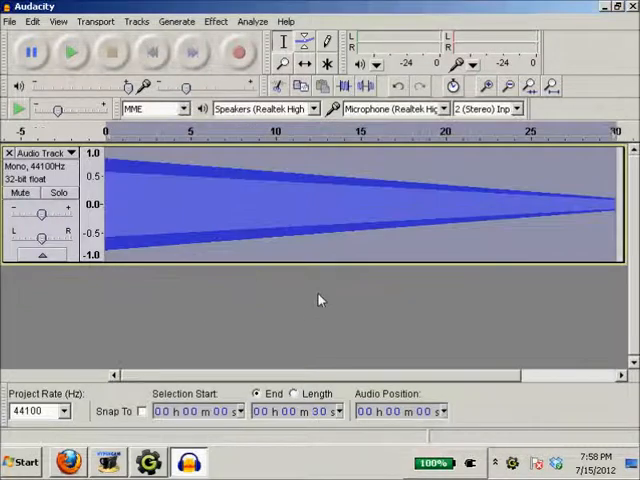
left_click(72, 52)
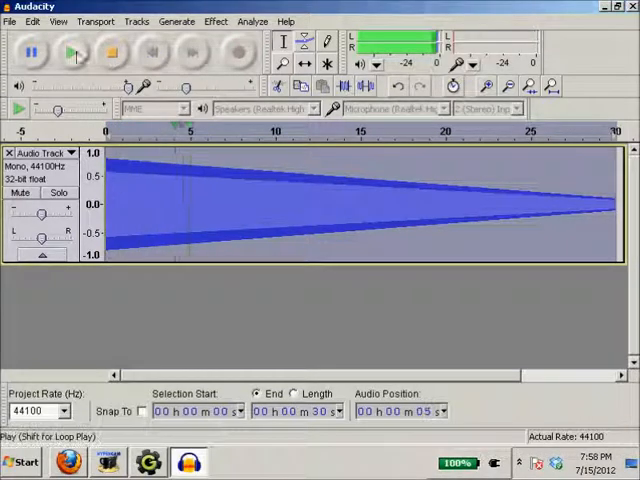
left_click(72, 52)
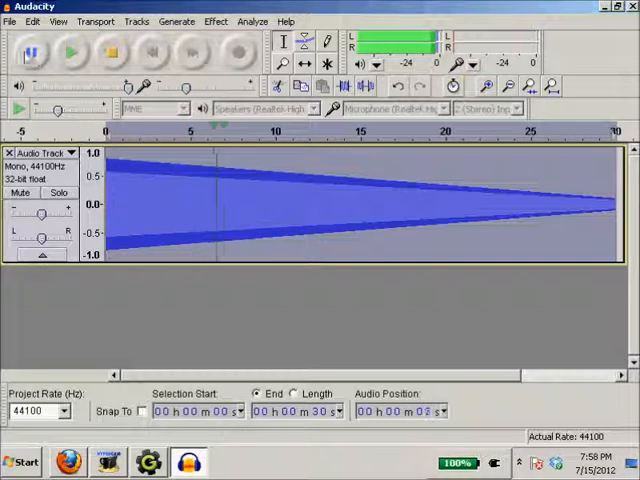
left_click(72, 52)
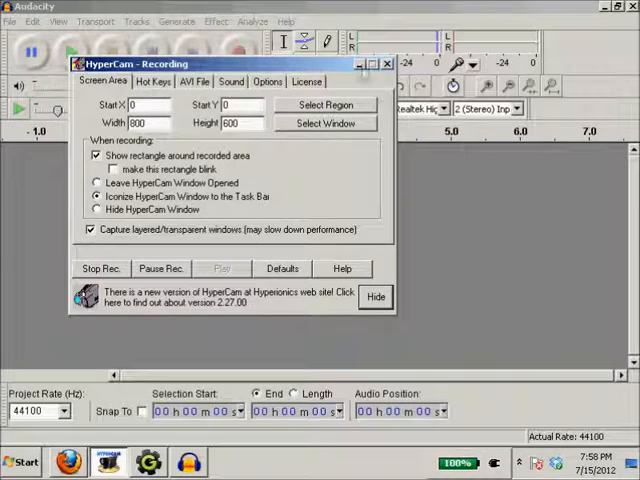
Generate a Pink noise track from Generate > Noise, then discard it
left_click(176, 20)
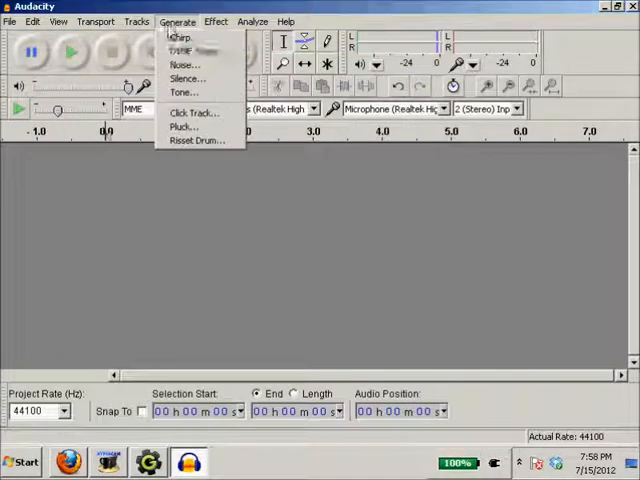
left_click(184, 64)
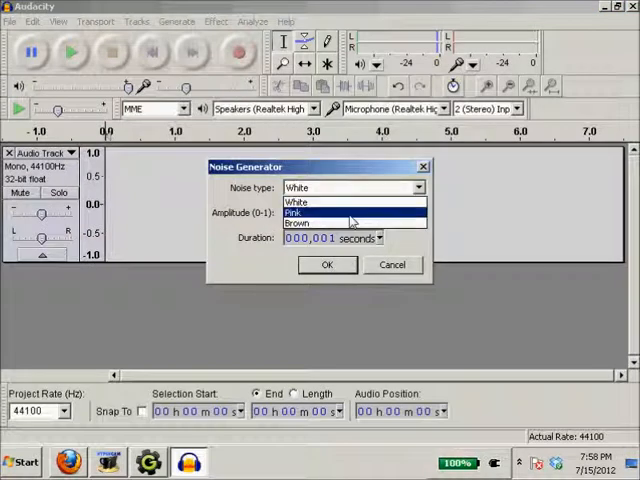
left_click(300, 212)
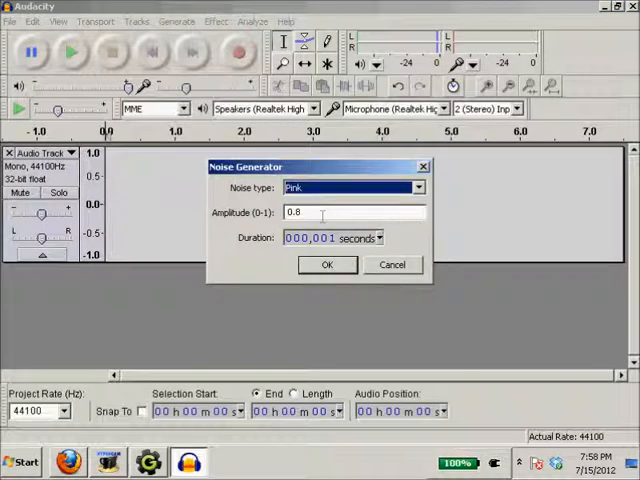
left_click(380, 236)
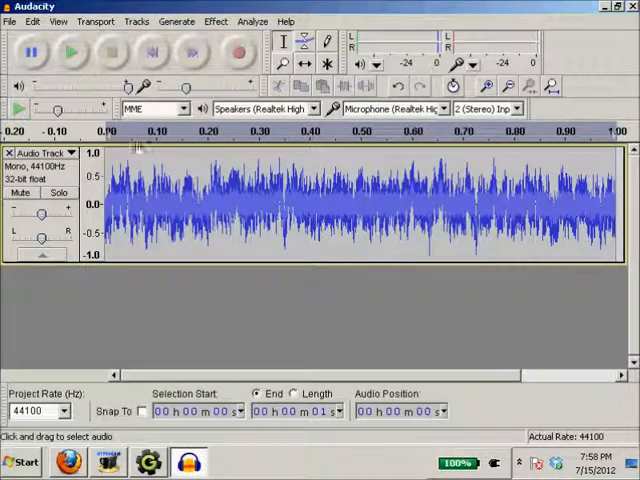
left_click(176, 20)
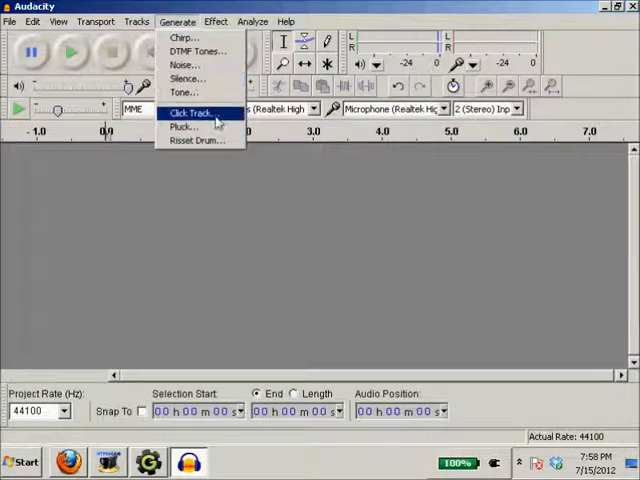
Generate a 440 Hz sine tone at 0.8 amplitude and play it back once
left_click(182, 92)
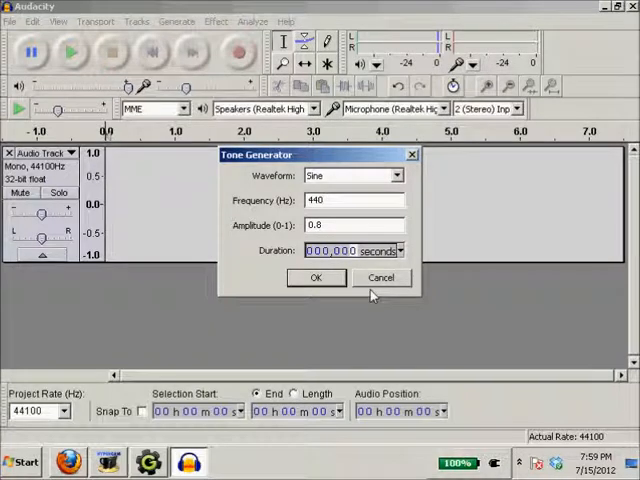
left_click(400, 250)
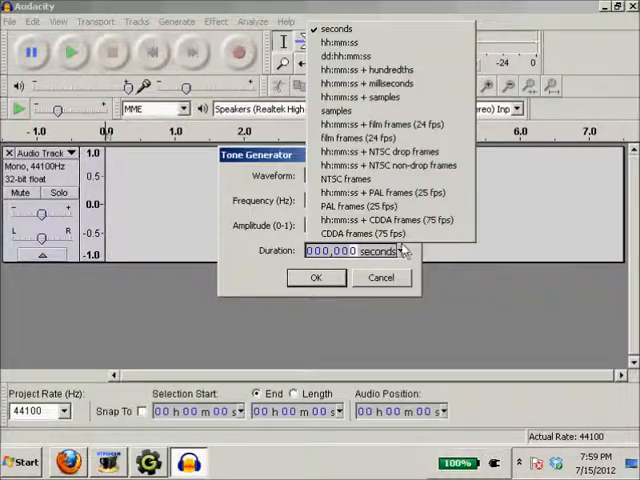
mouse_move(370, 56)
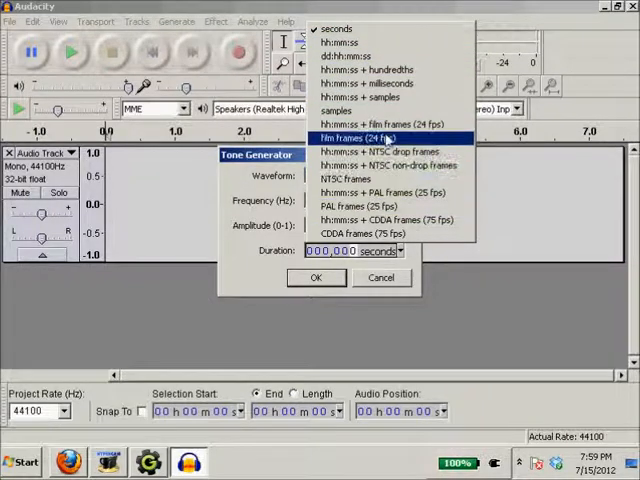
mouse_move(380, 96)
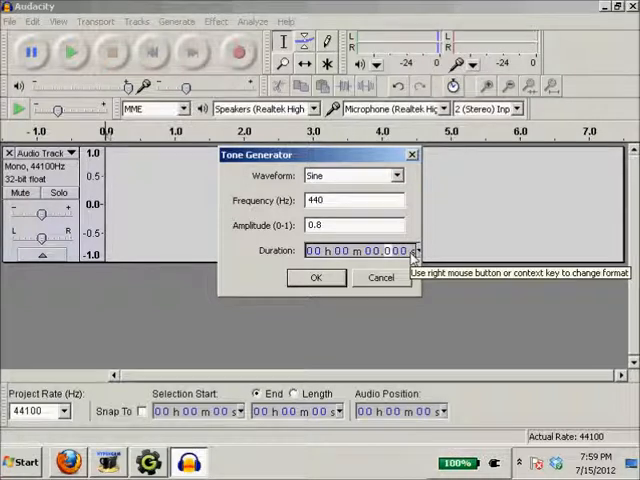
left_click(316, 276)
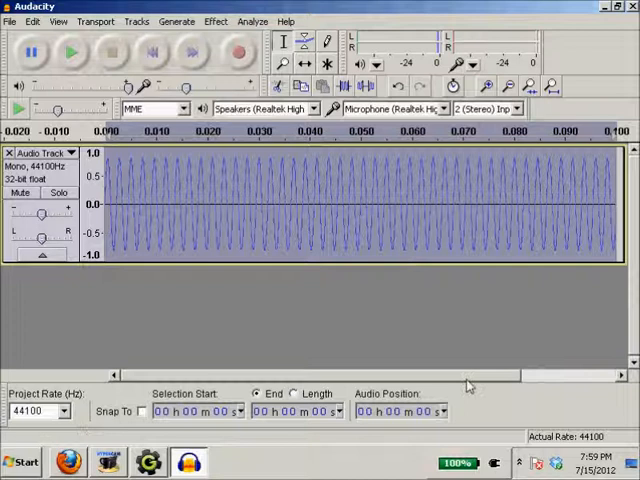
left_click(72, 52)
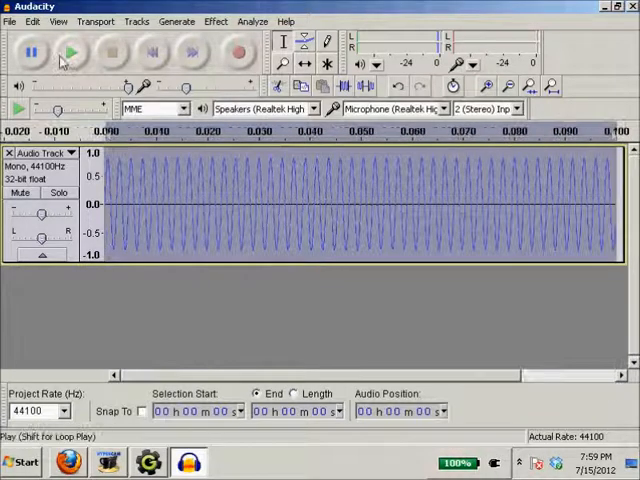
left_click(72, 52)
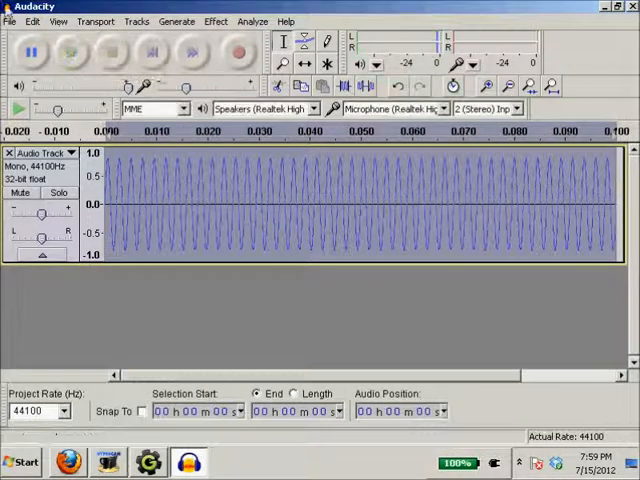
Export the tone as a WAV into the Game Maker Tutorial folder
left_click(8, 20)
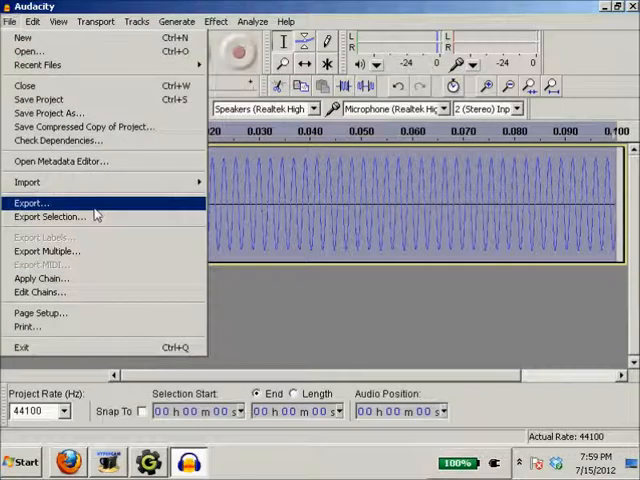
left_click(32, 204)
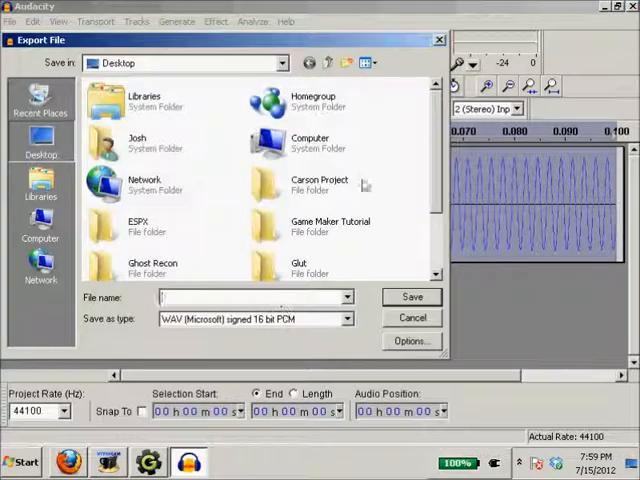
double_click(328, 224)
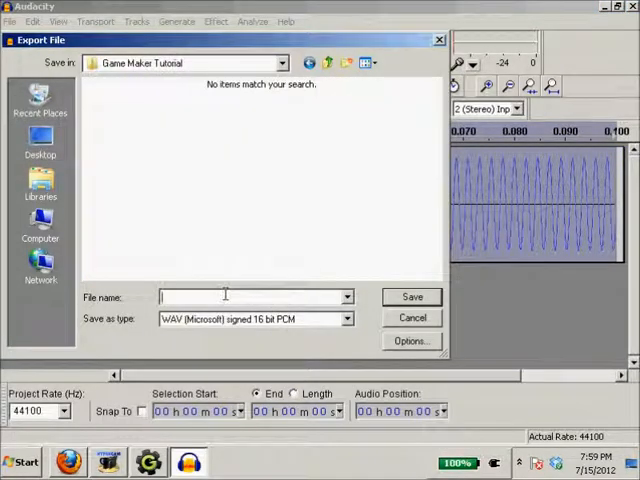
left_click(412, 296)
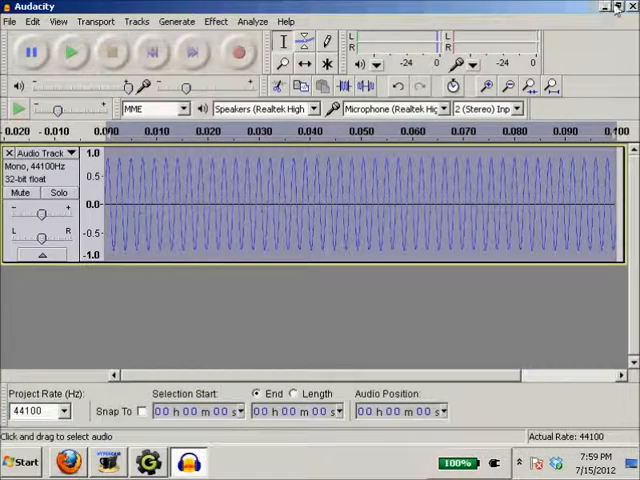
Close Audacity without saving the project
left_click(628, 6)
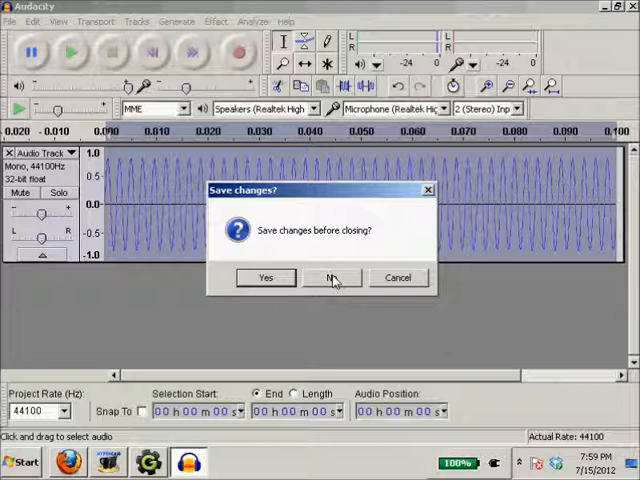
left_click(332, 276)
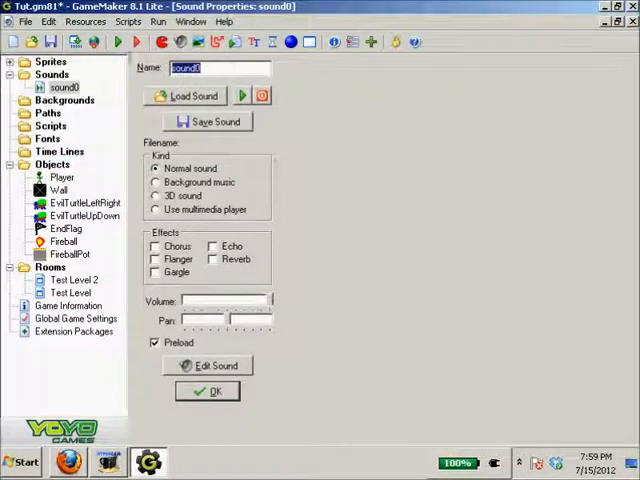
Name the sound ShootingSound, load Sound.wav from Game Maker Tutorial, and confirm
type("ShootingS")
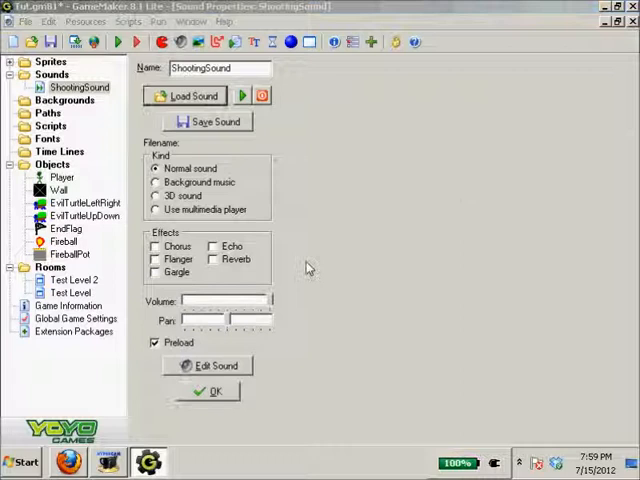
left_click(184, 96)
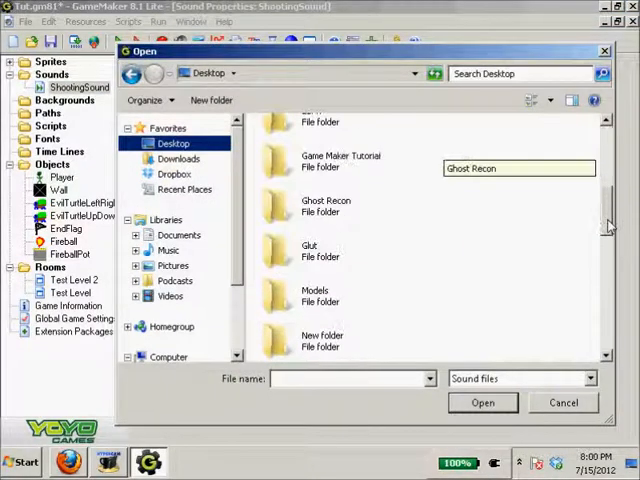
double_click(340, 156)
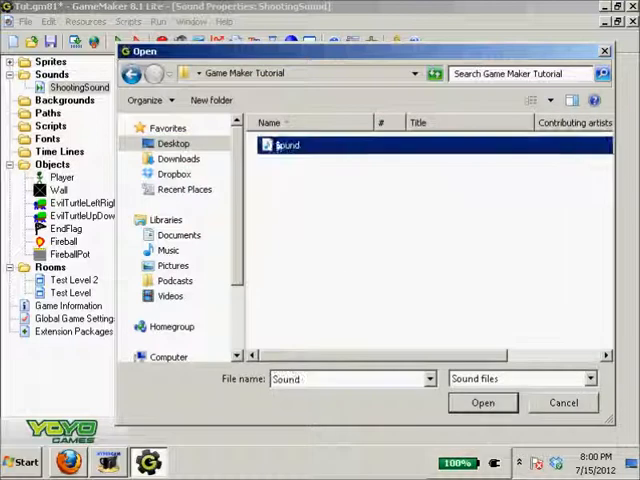
left_click(482, 402)
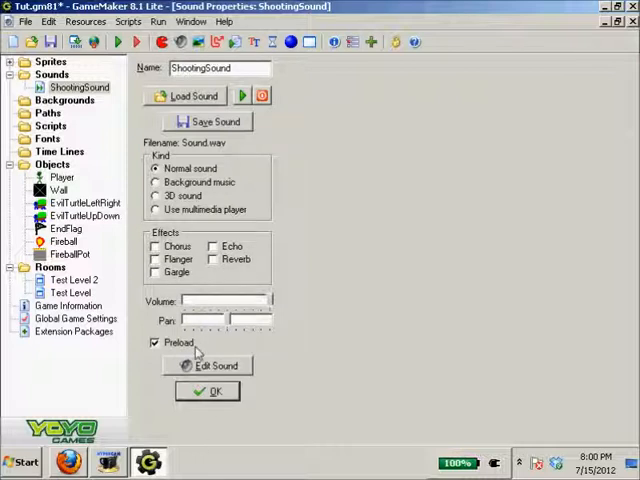
left_click(208, 392)
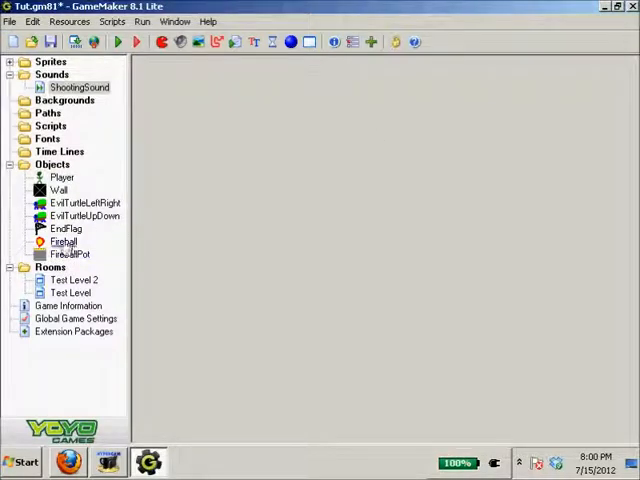
Add a Play Sound action with ShootingSound, loop false, to FireballPot's Alarm 0 event
double_click(68, 254)
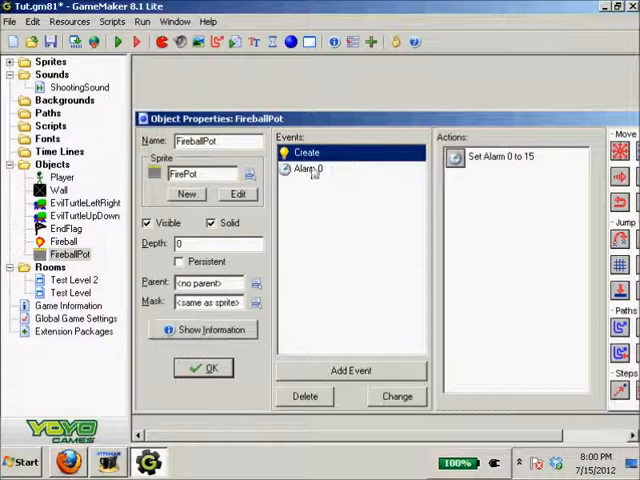
left_click(308, 168)
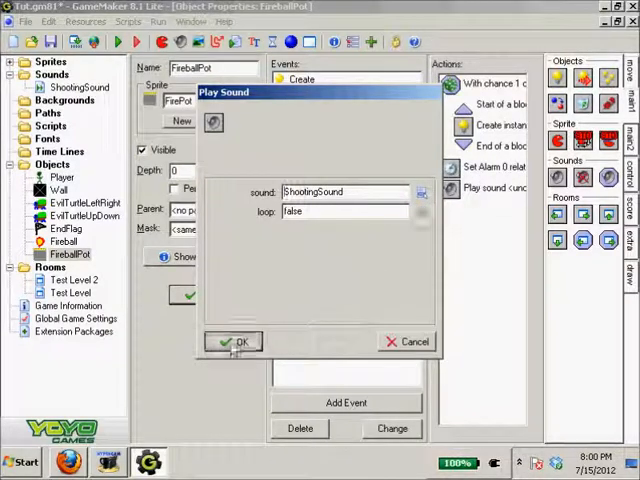
left_click(234, 340)
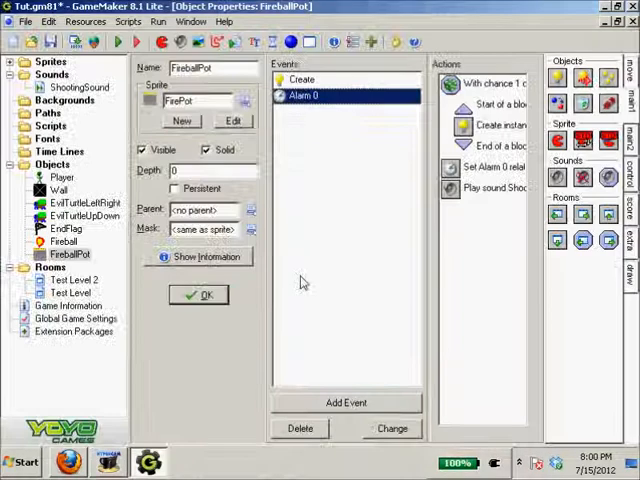
Start and cancel a Check Sound action, then select the play-sound action for removal
left_click(496, 188)
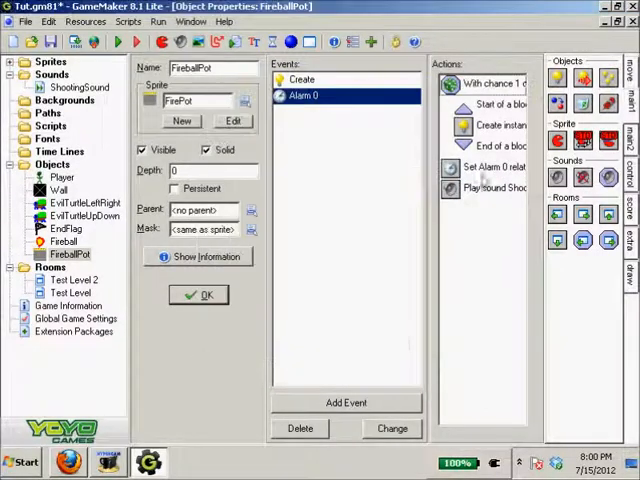
double_click(490, 188)
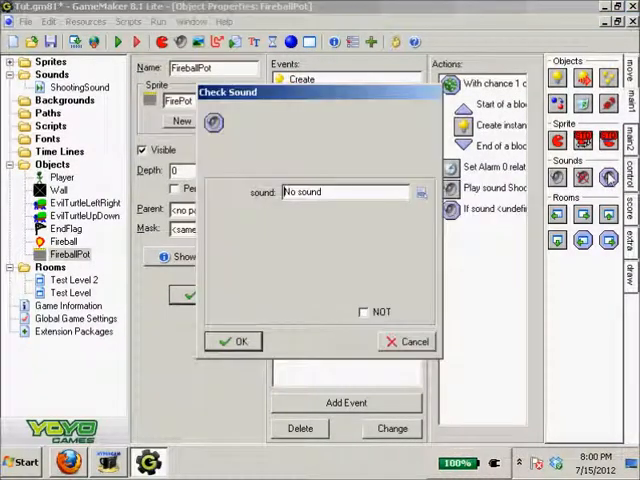
left_click(238, 340)
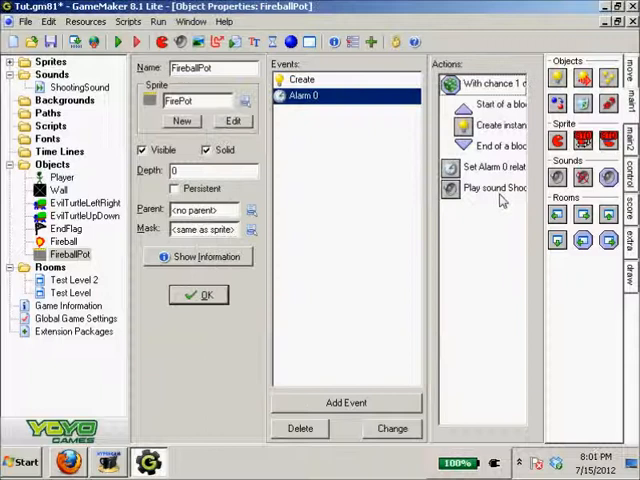
left_click(490, 188)
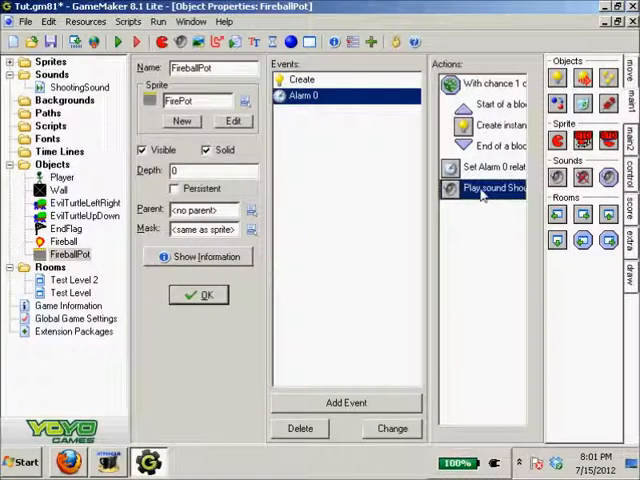
mouse_move(104, 136)
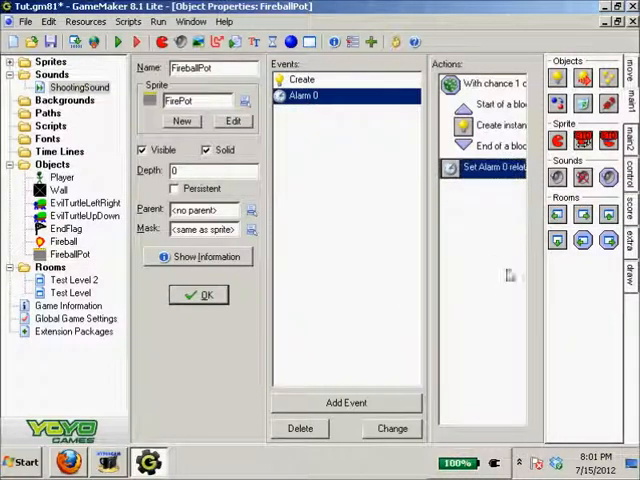
mouse_move(176, 396)
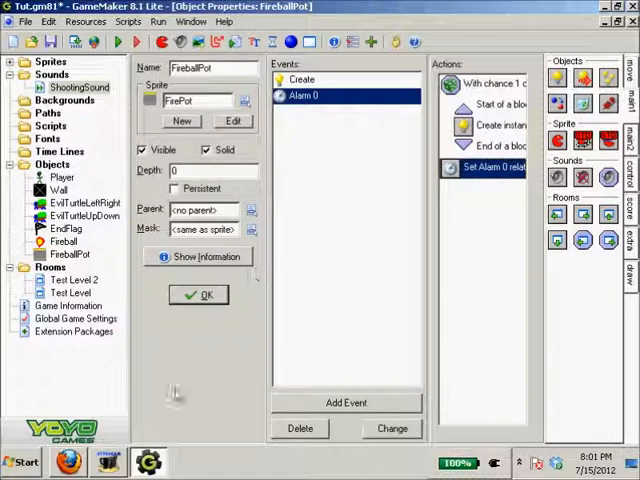
mouse_move(164, 392)
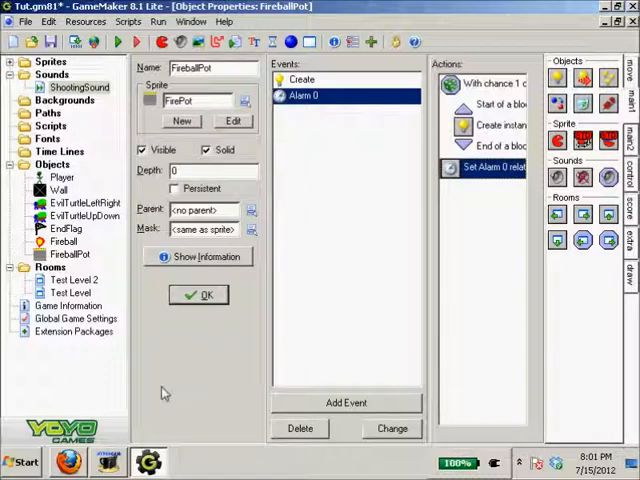